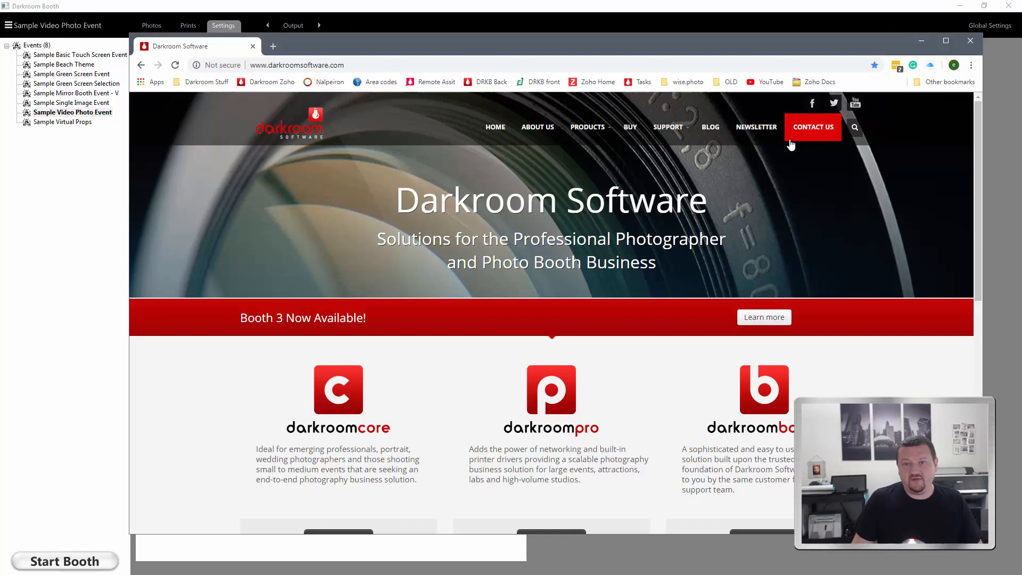
Go to Support > Downloads and scroll toward the 'Download ffmpeg utility here' link
click(667, 127)
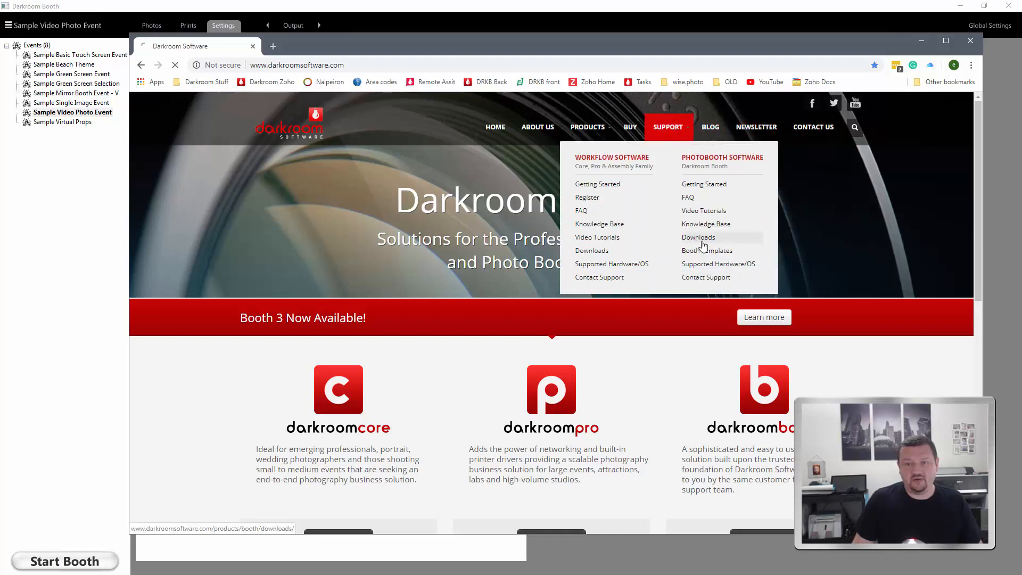
click(698, 237)
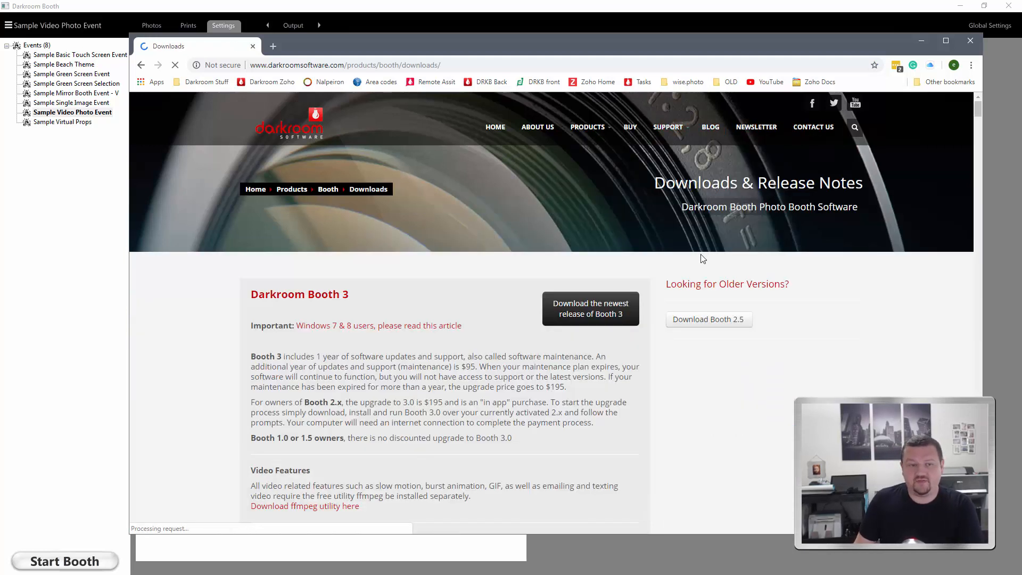
scroll(down, 3)
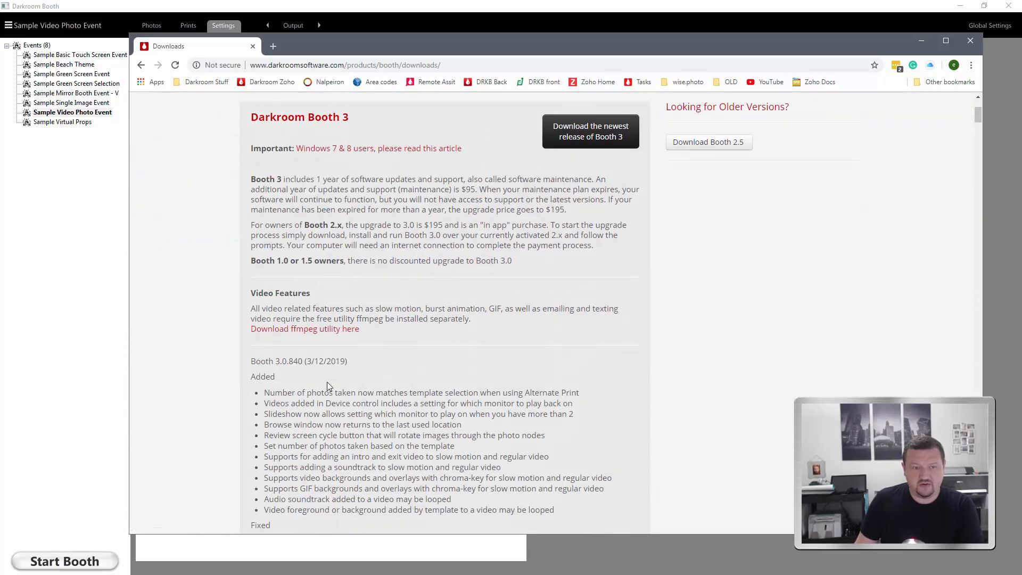
mouse_move(305, 328)
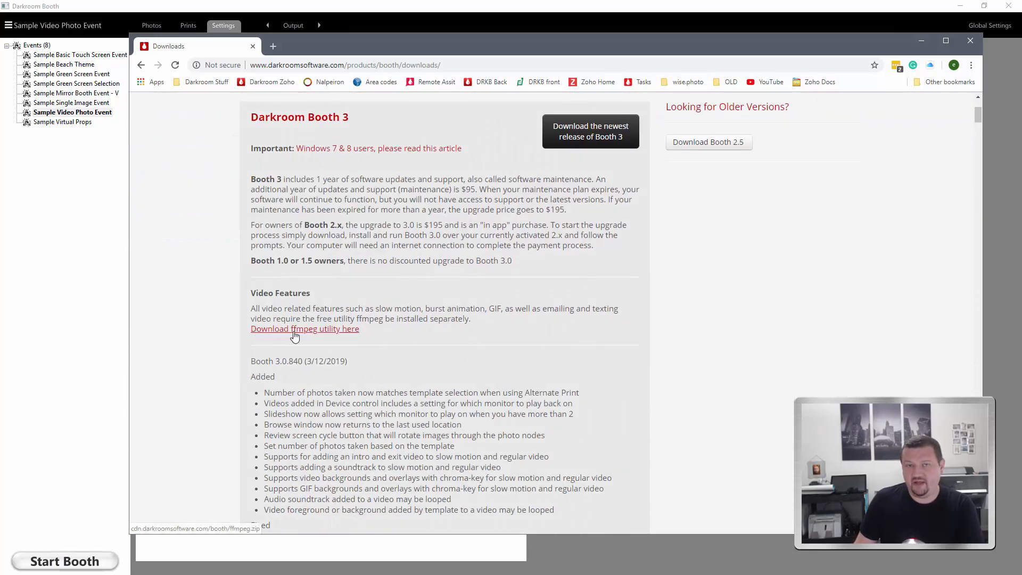
mouse_move(302, 334)
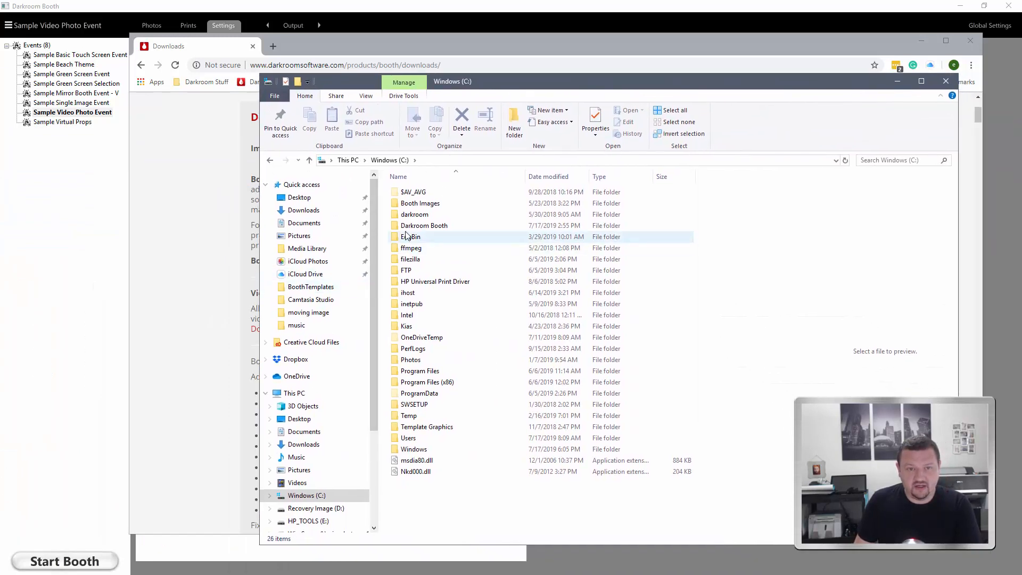
Select the ffmpeg folder on the Windows (C:) drive
click(410, 248)
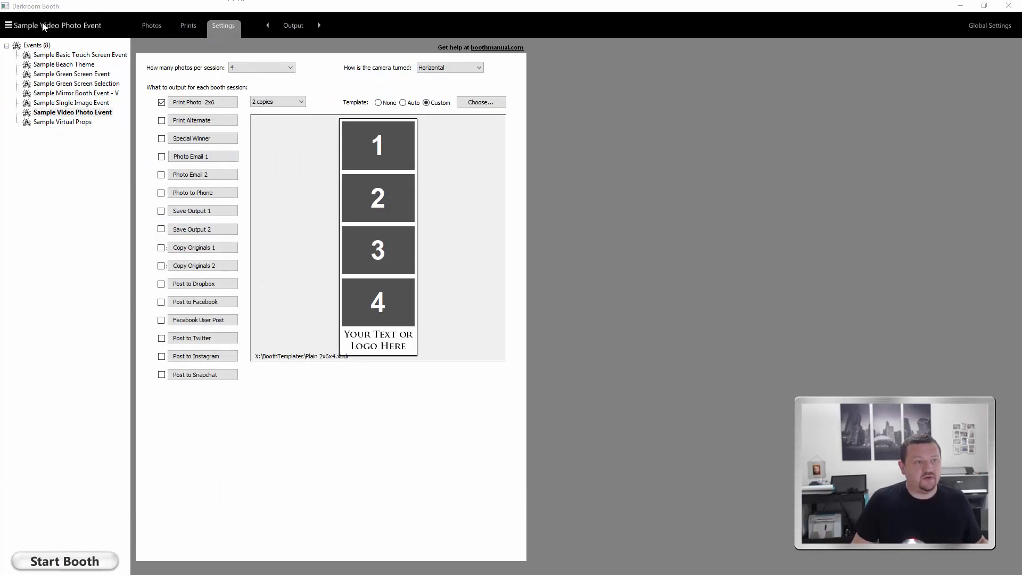
Duplicate Sample Video Photo Event and select the new 'Sample Video Photo Event 1'
click(6, 25)
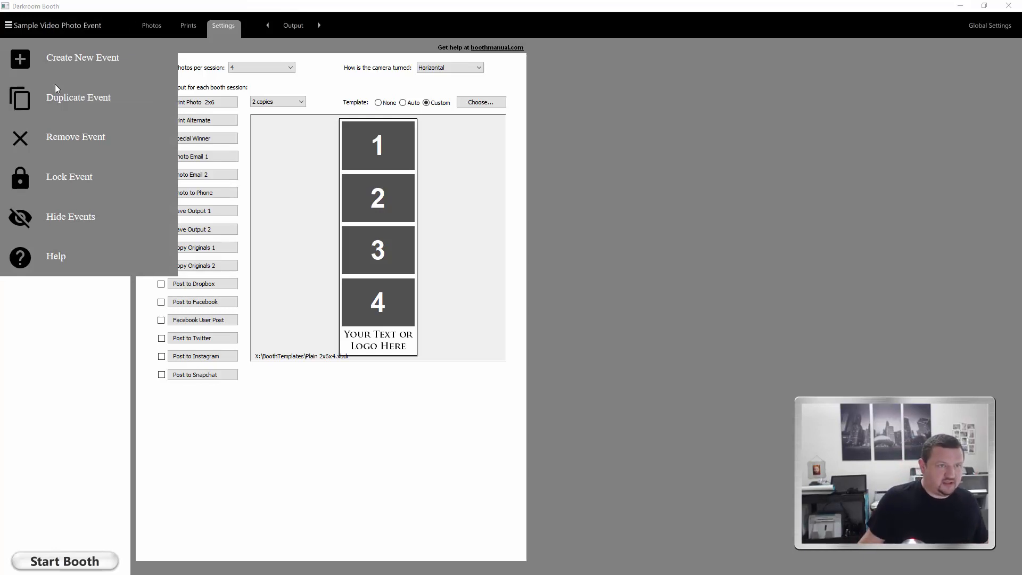
mouse_move(78, 101)
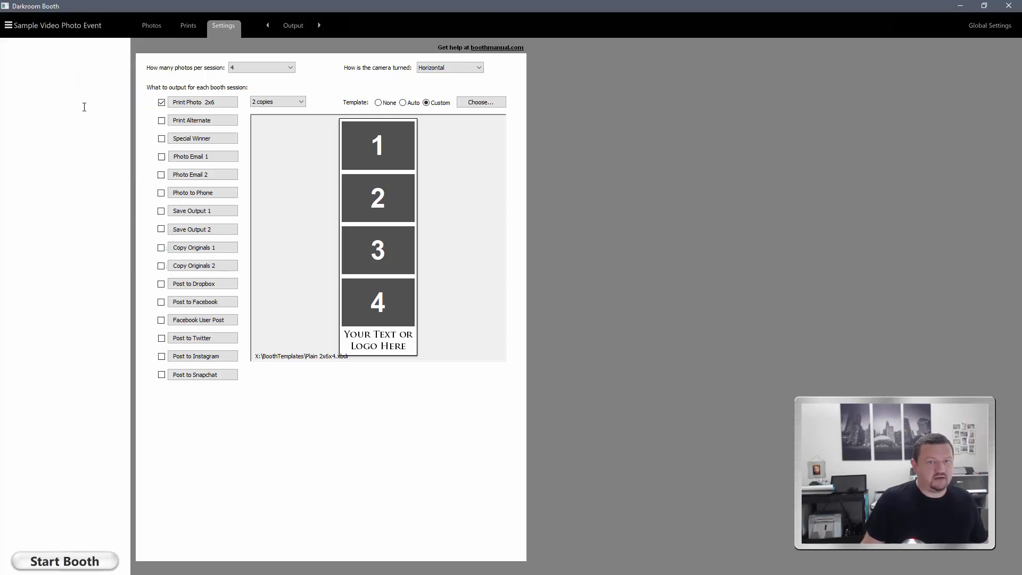
click(6, 26)
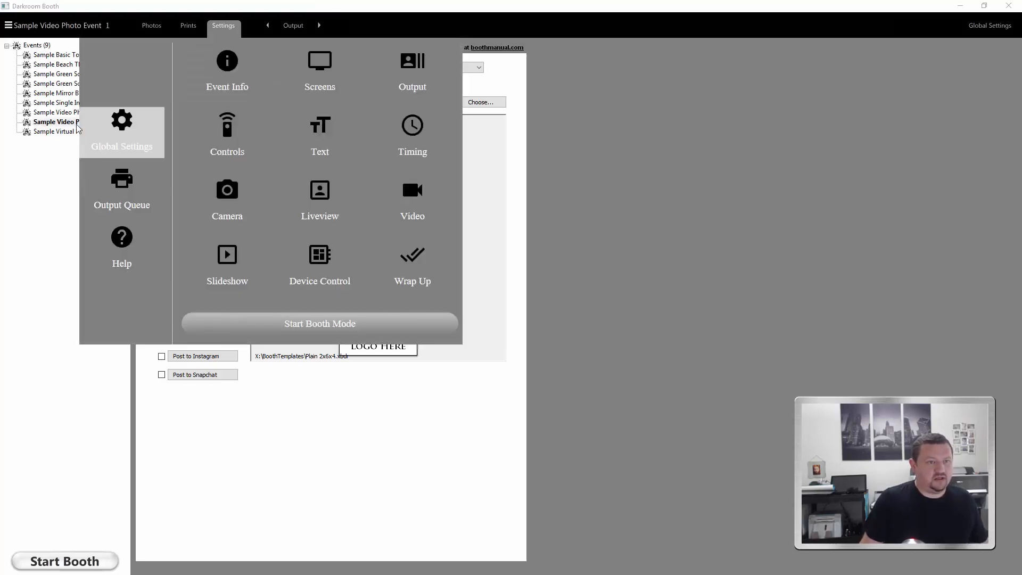
click(55, 121)
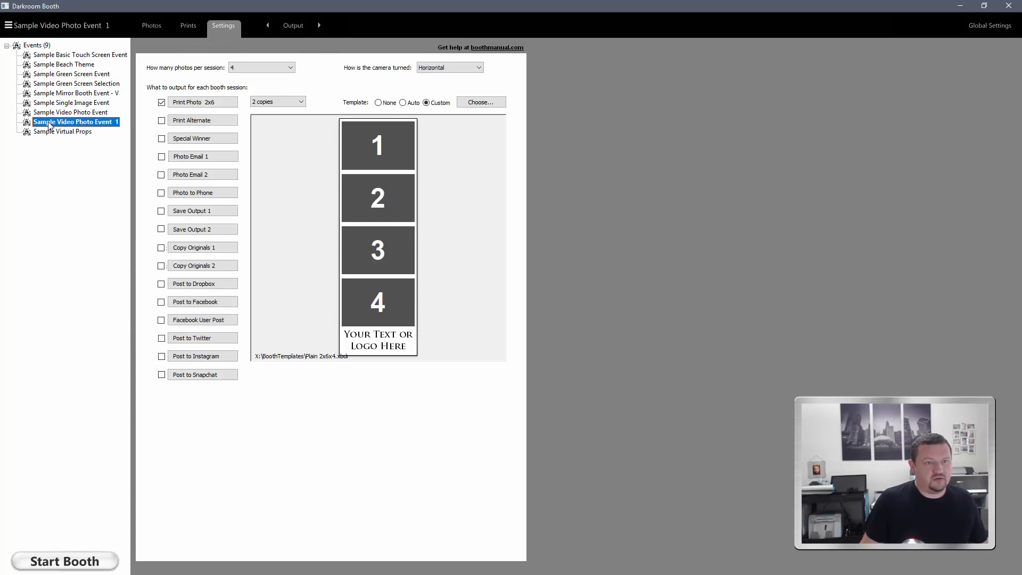
Replace 'Video' with 'Burst' in the duplicate's name, making it 'Sample Burst Photo Event'
double_click(76, 121)
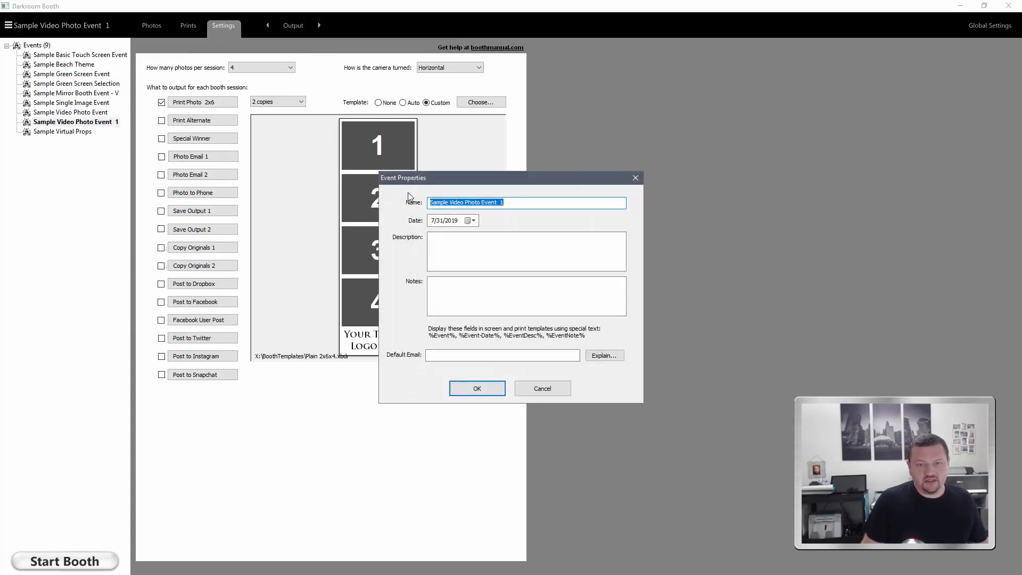
double_click(454, 203)
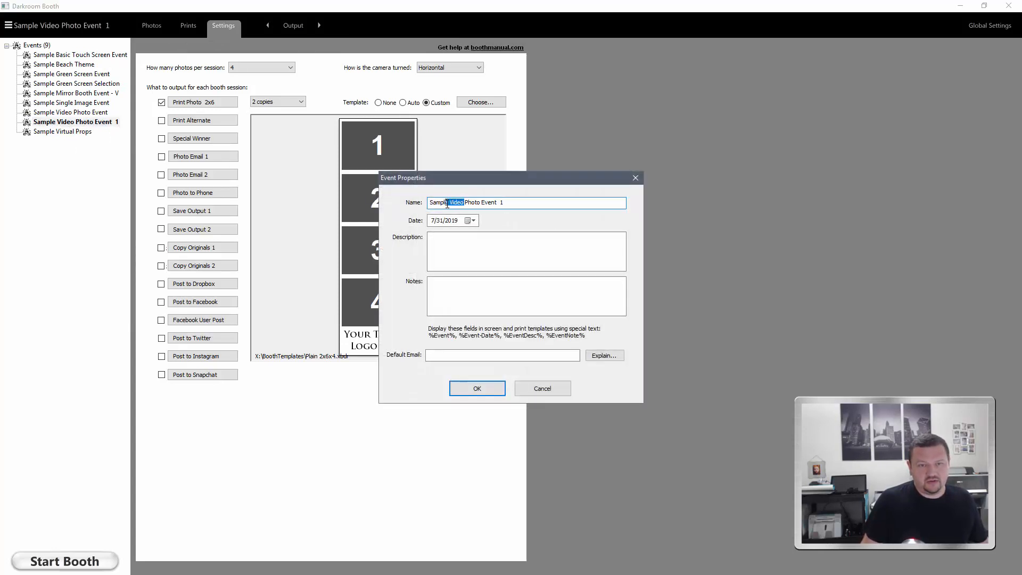
text(Burst)
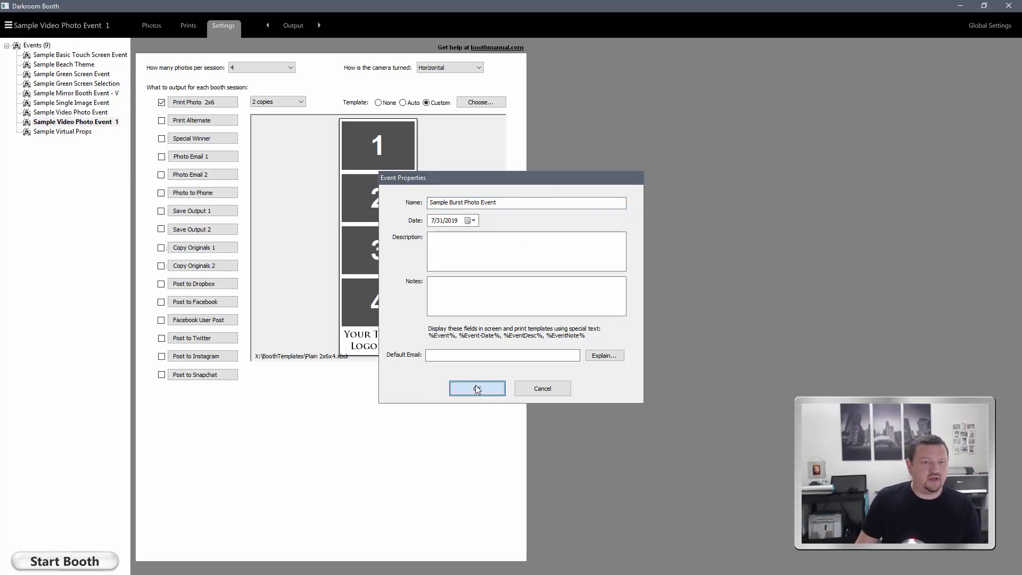
click(476, 388)
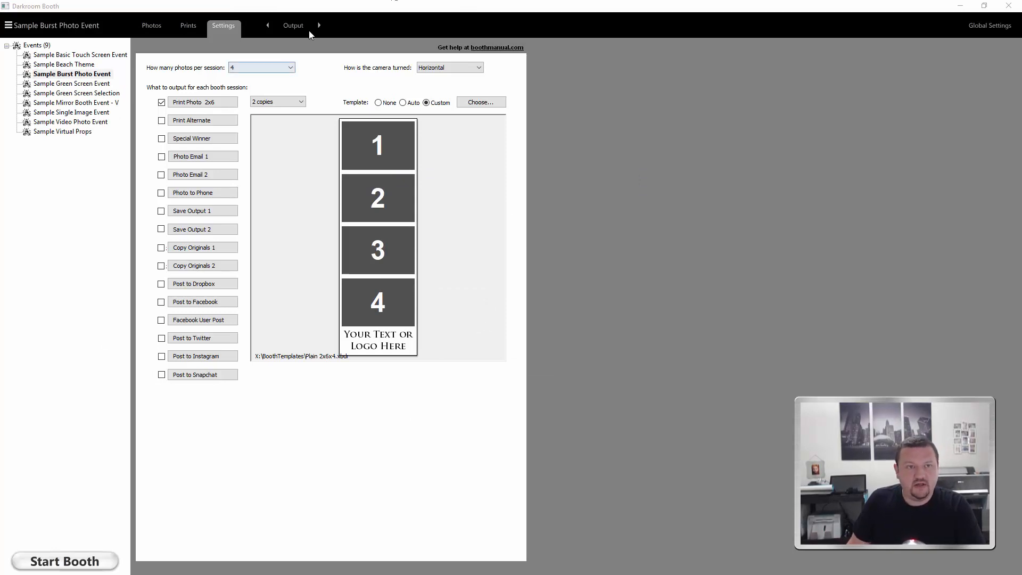
Set the screen template's video camera button command to Burst Session with video playback kept on
click(223, 25)
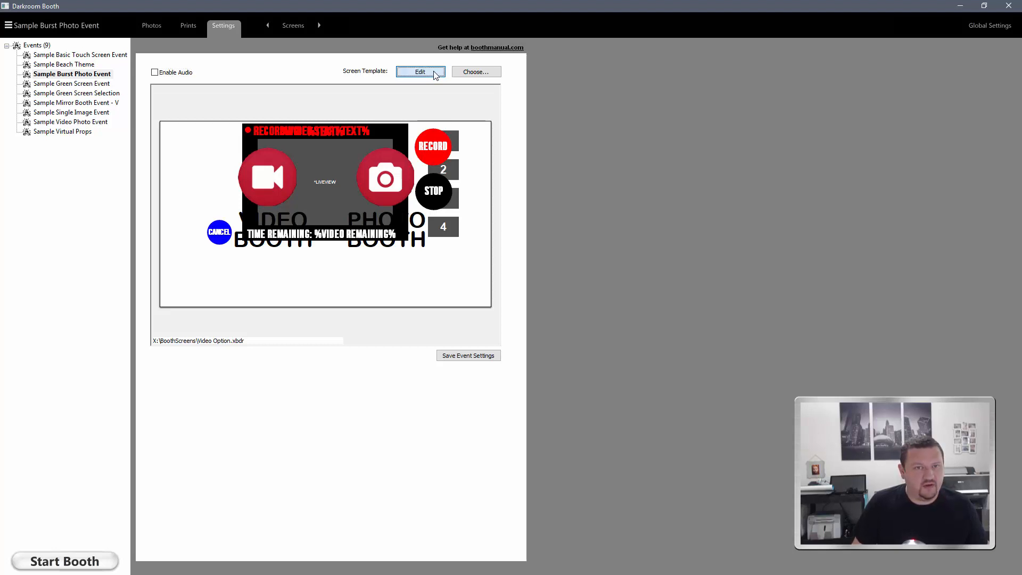
click(420, 72)
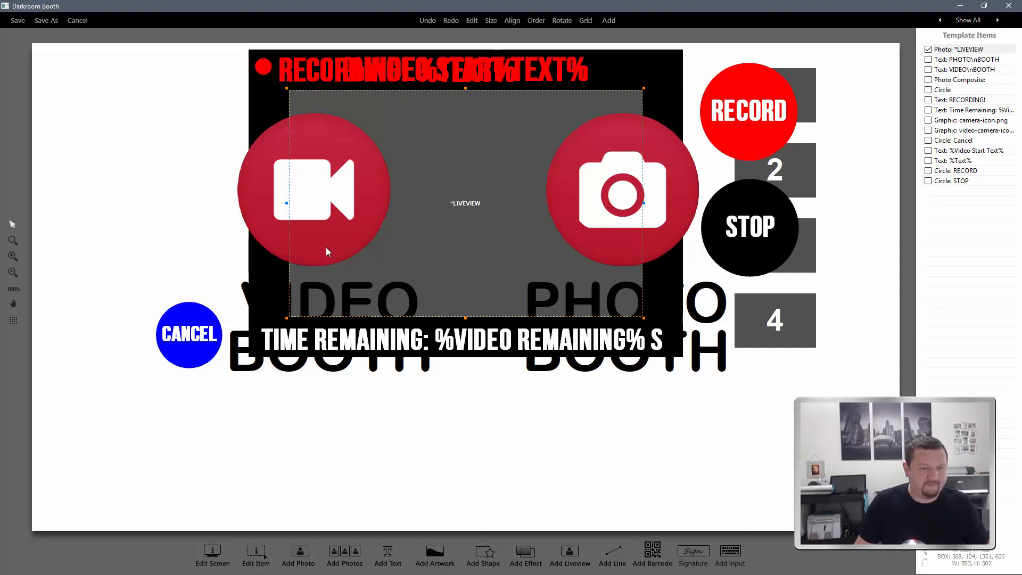
click(312, 189)
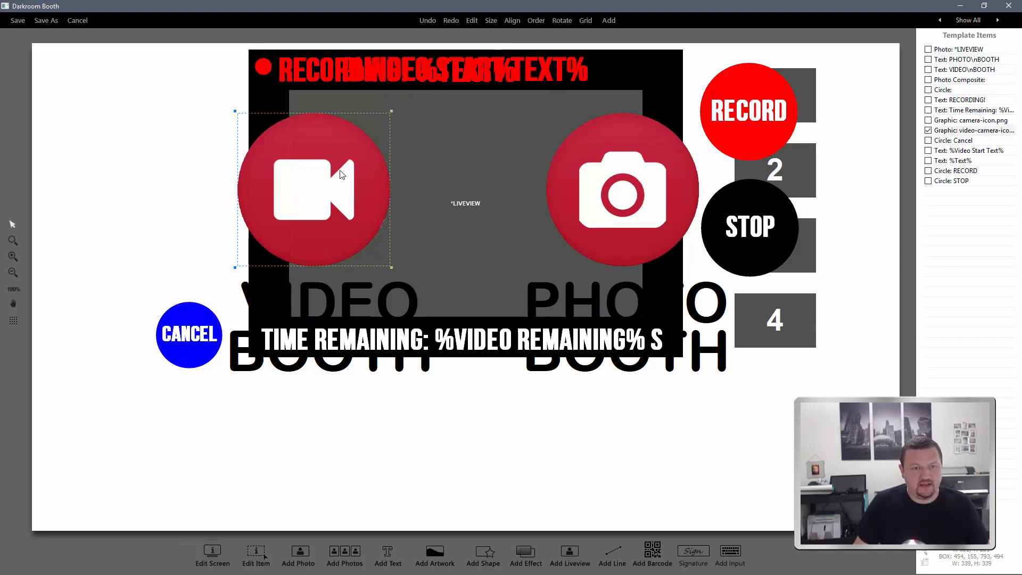
double_click(313, 189)
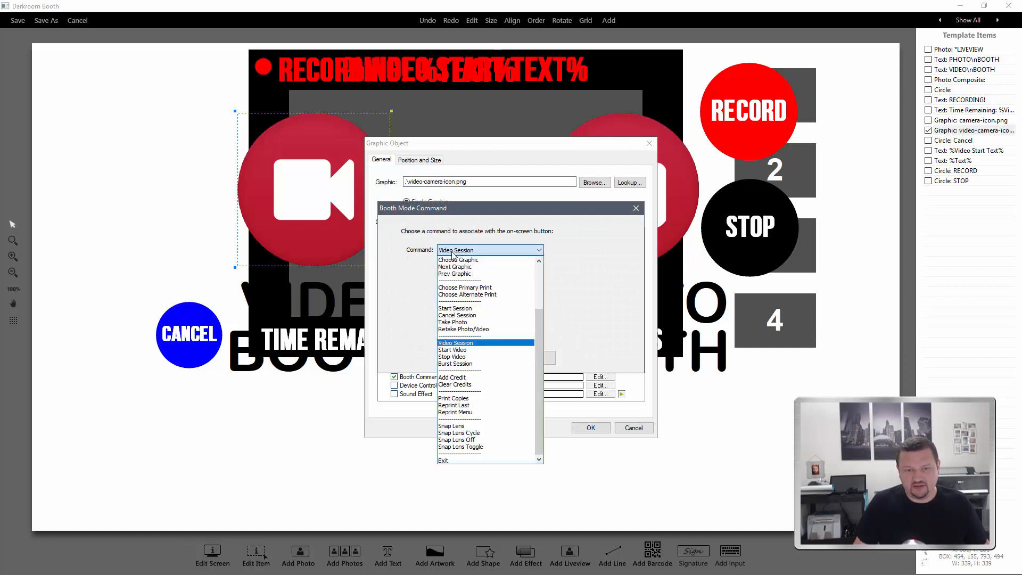
click(456, 363)
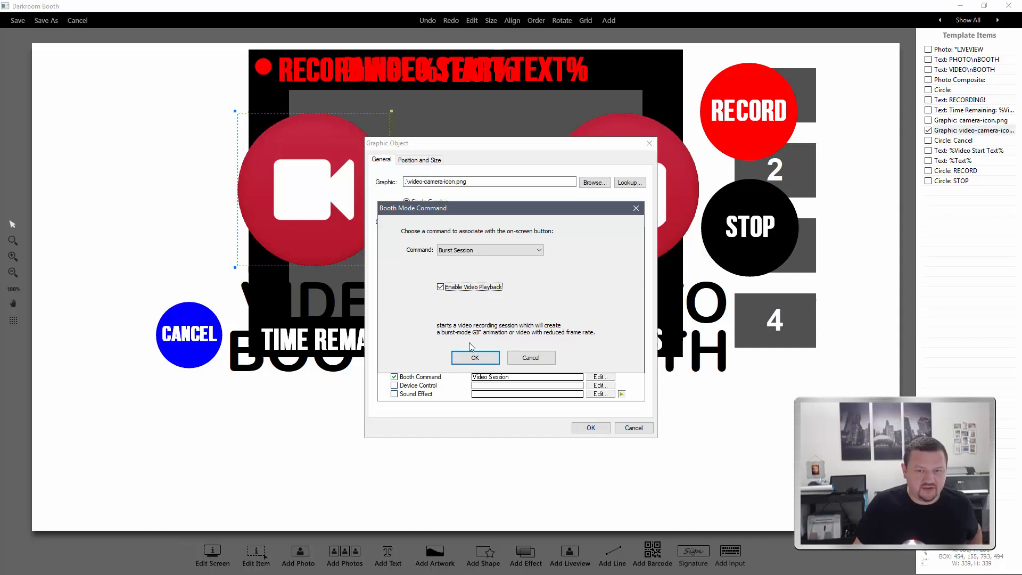
click(475, 357)
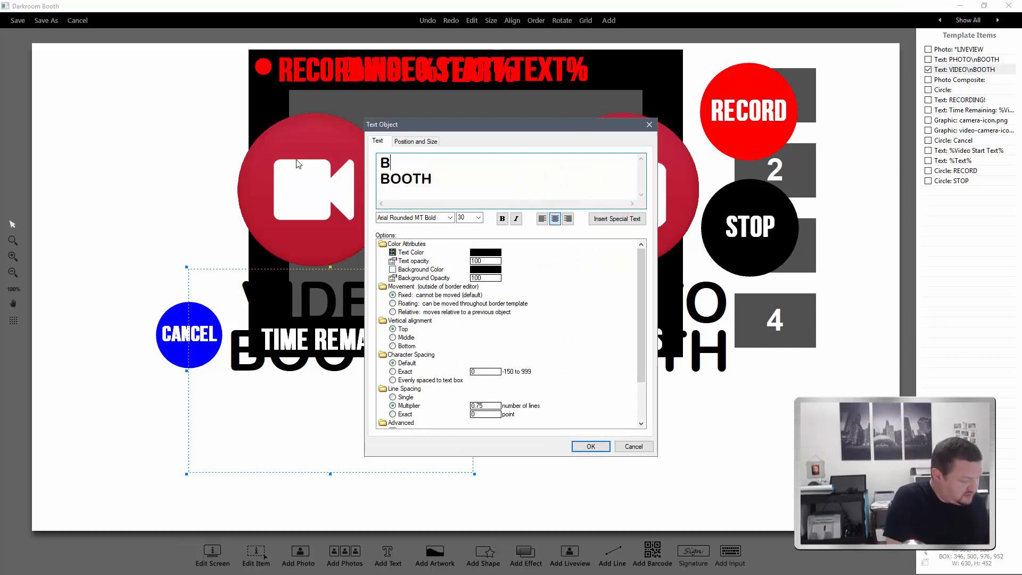
Retype the heading as 'BURST BOOTH' and set the screen's Descriptive Name to 'Burst Option'
text(urst)
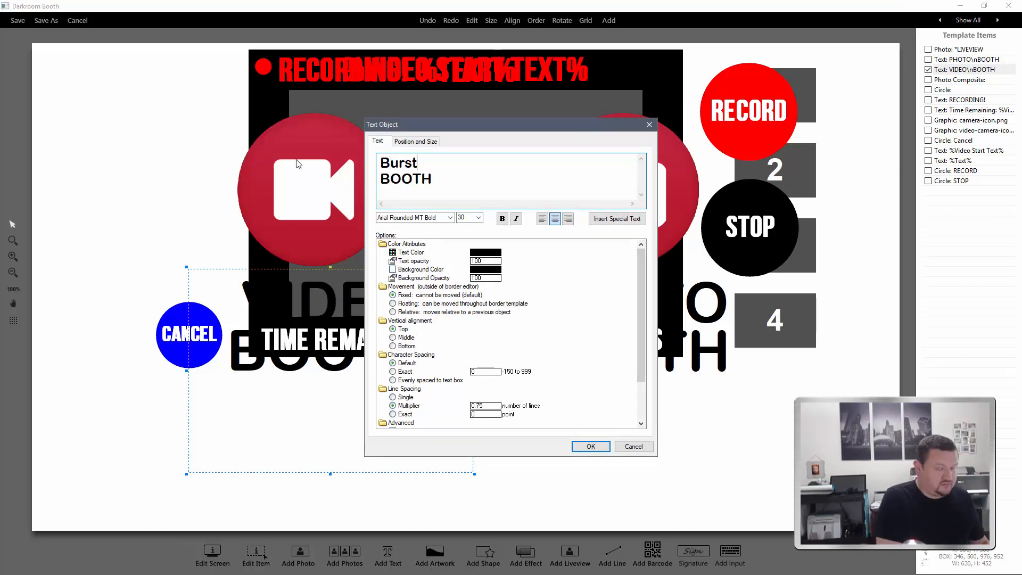
text(BUS)
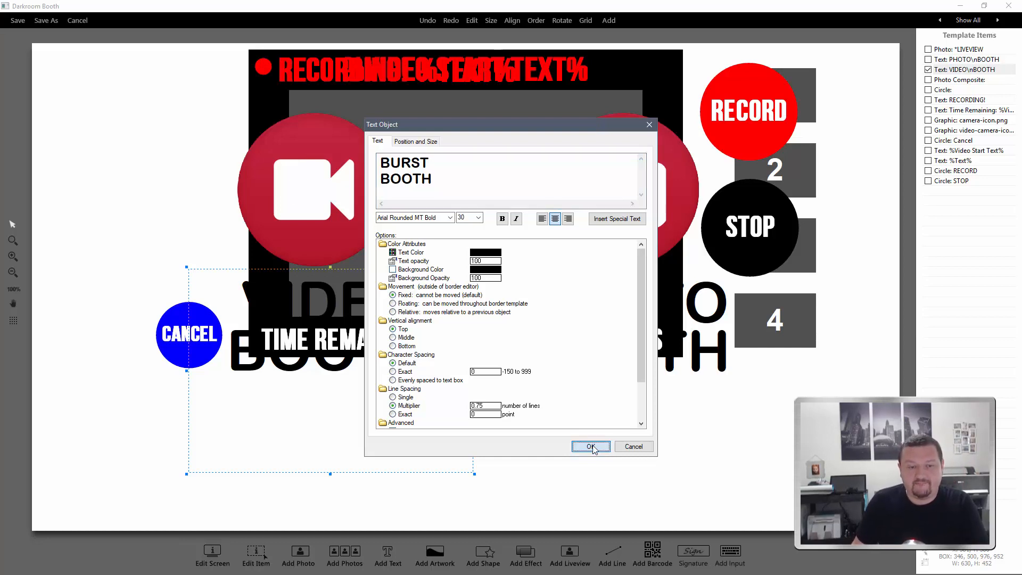
click(590, 447)
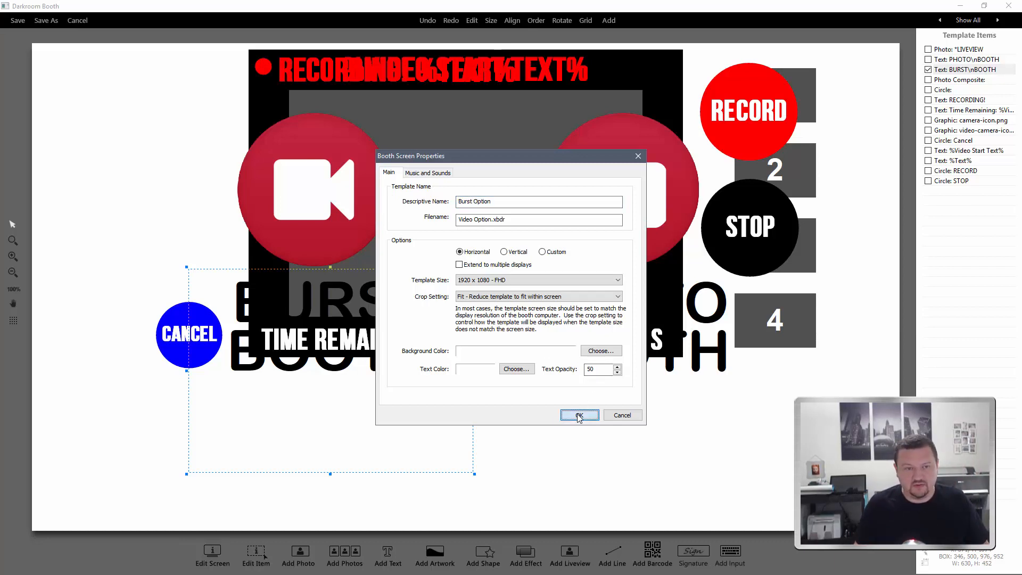
click(578, 415)
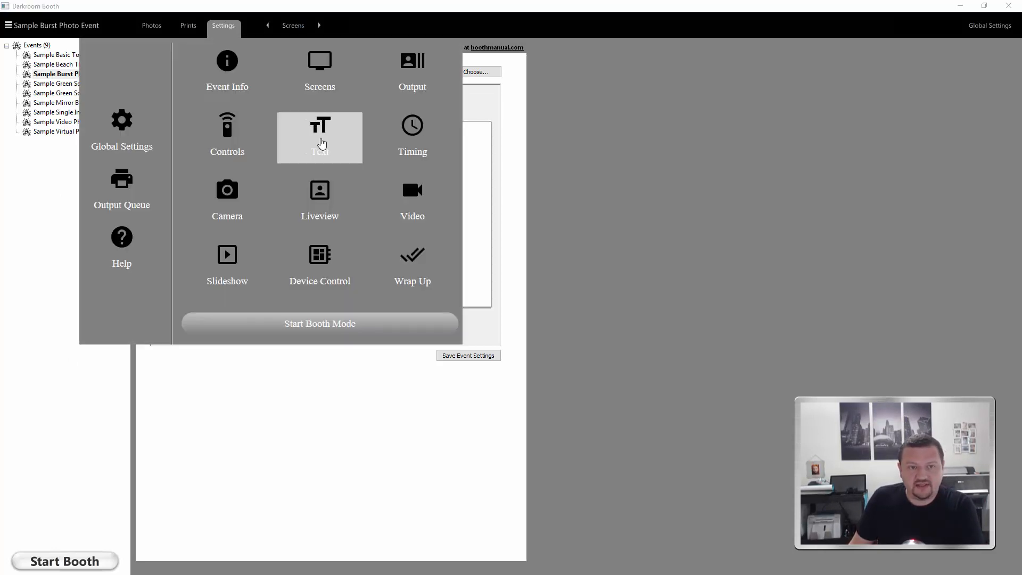
Check the Preview Gif option on the event's Text settings page
click(319, 137)
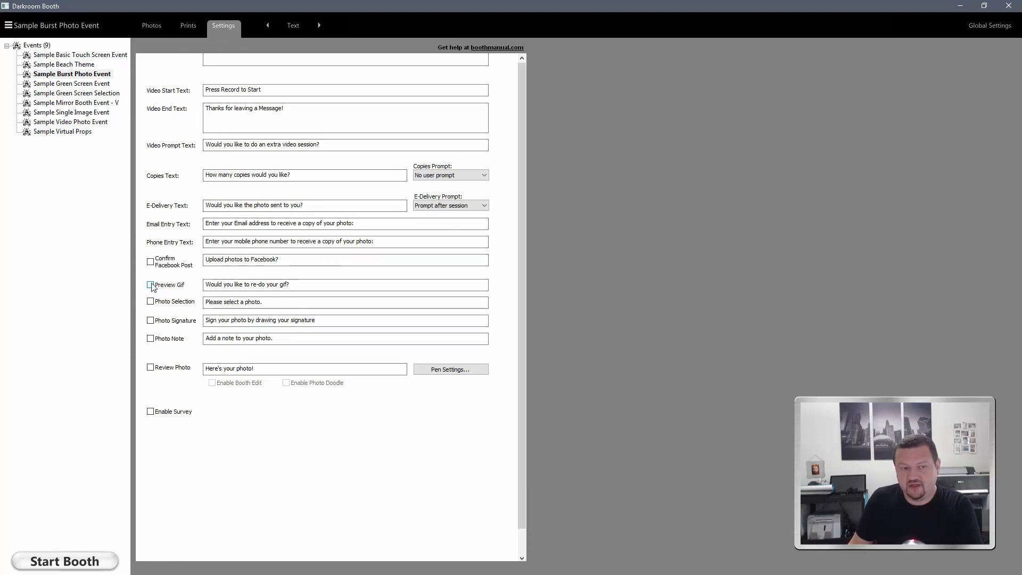
click(150, 285)
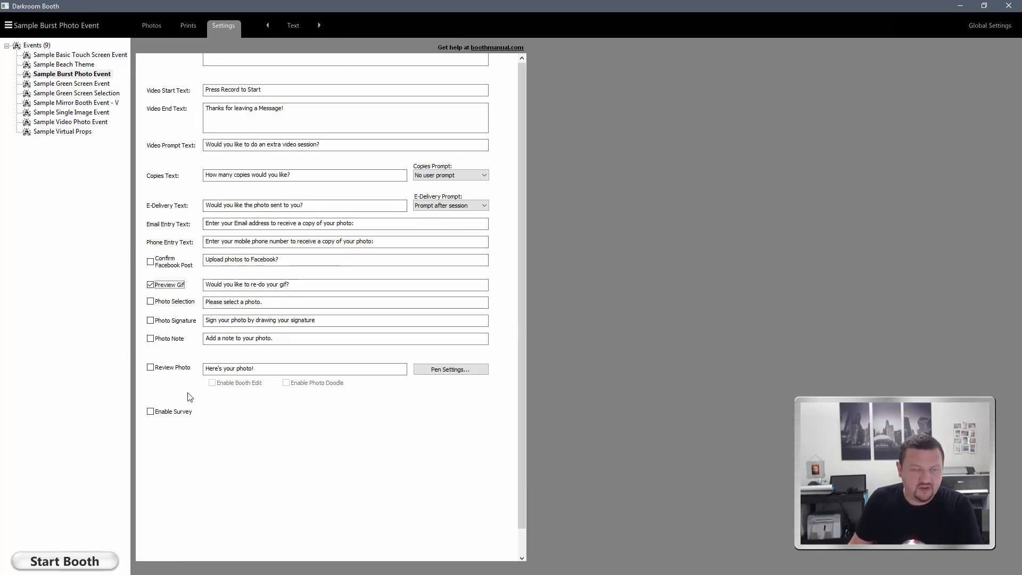
mouse_move(284, 108)
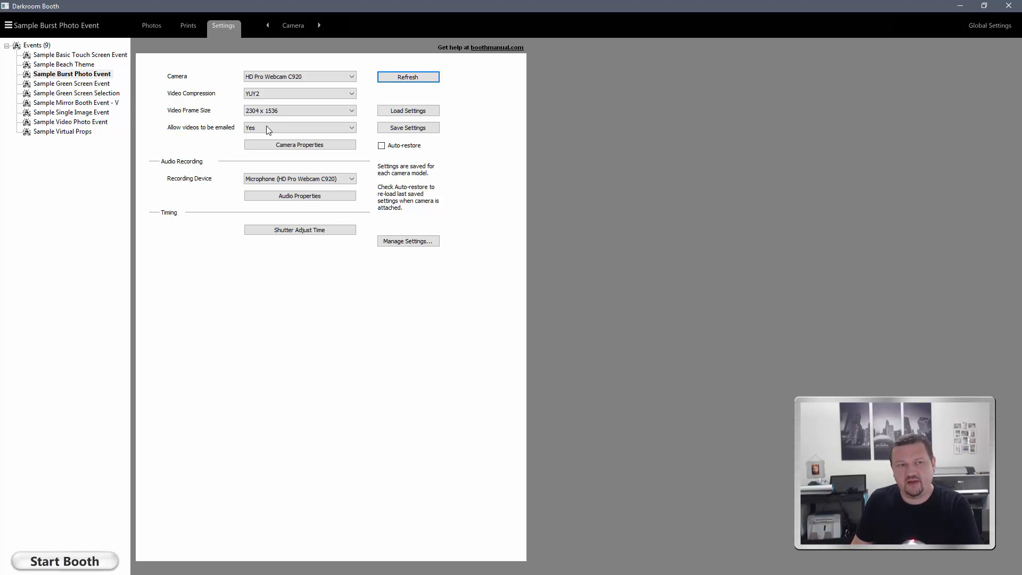
Set 'Allow videos to be emailed' to Yes in Camera settings
click(299, 127)
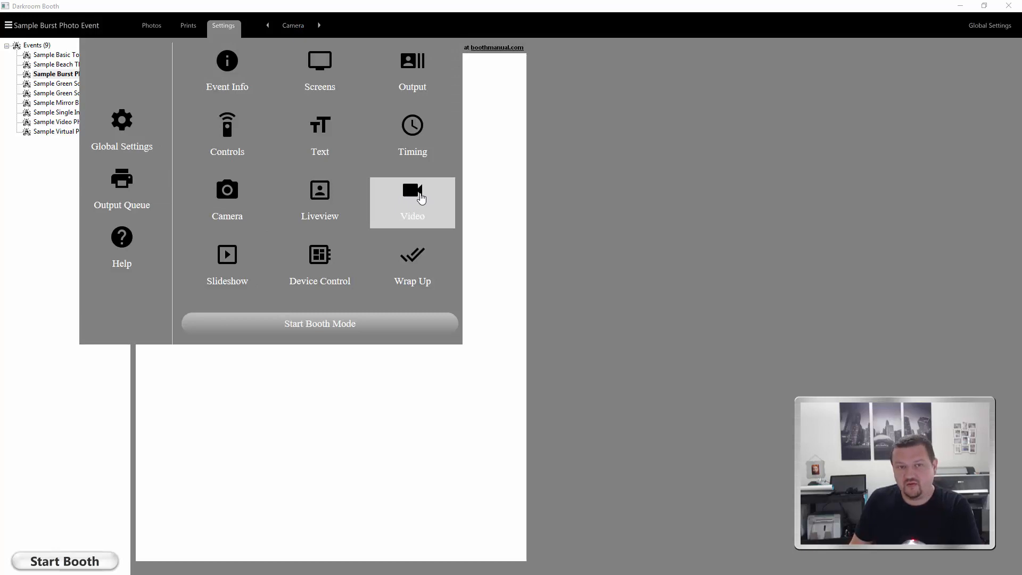
Toggle Boomerang off and back on for the 4-second, 10 fps burst session
click(412, 198)
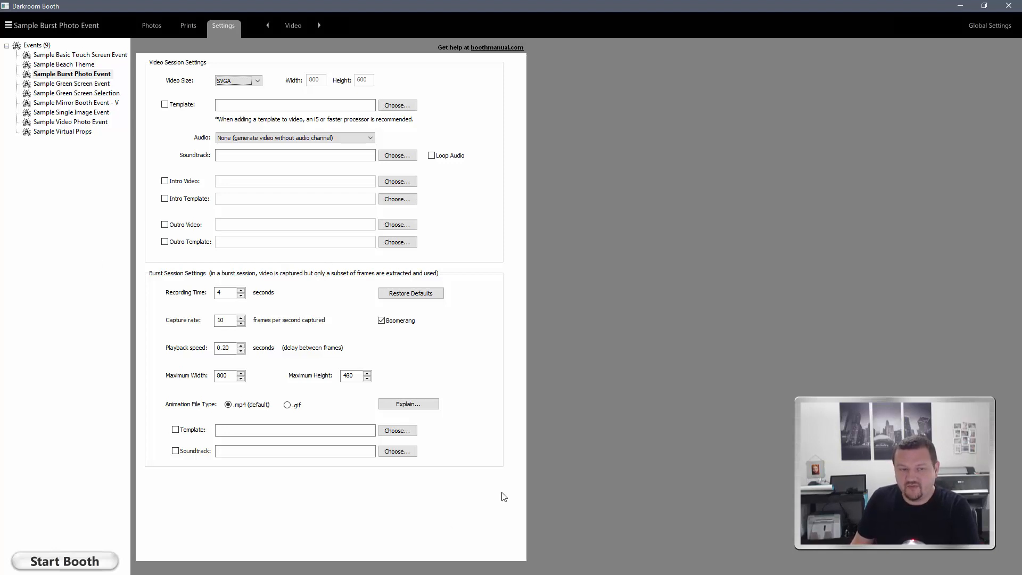
mouse_move(128, 345)
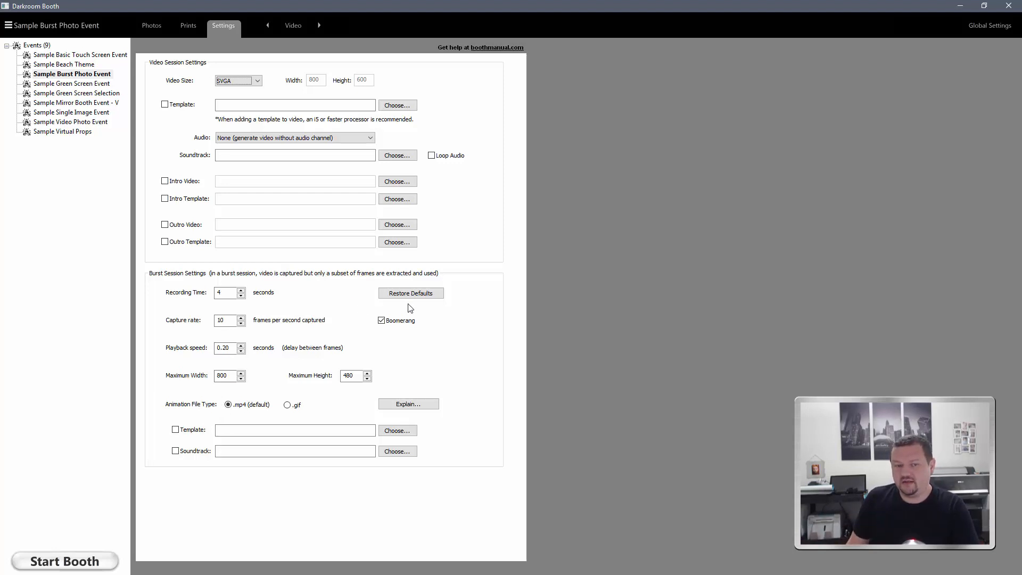
click(381, 320)
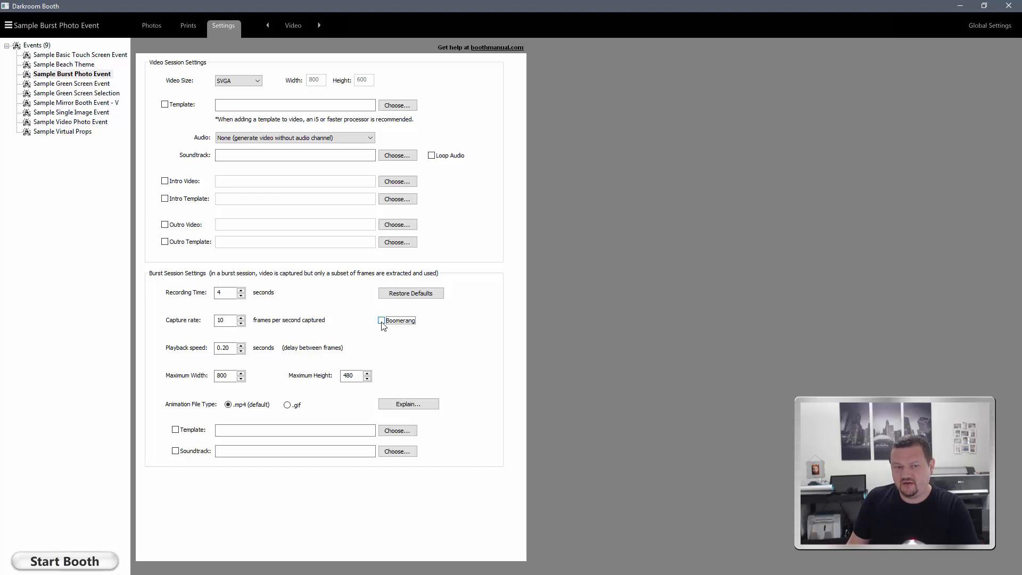
click(381, 320)
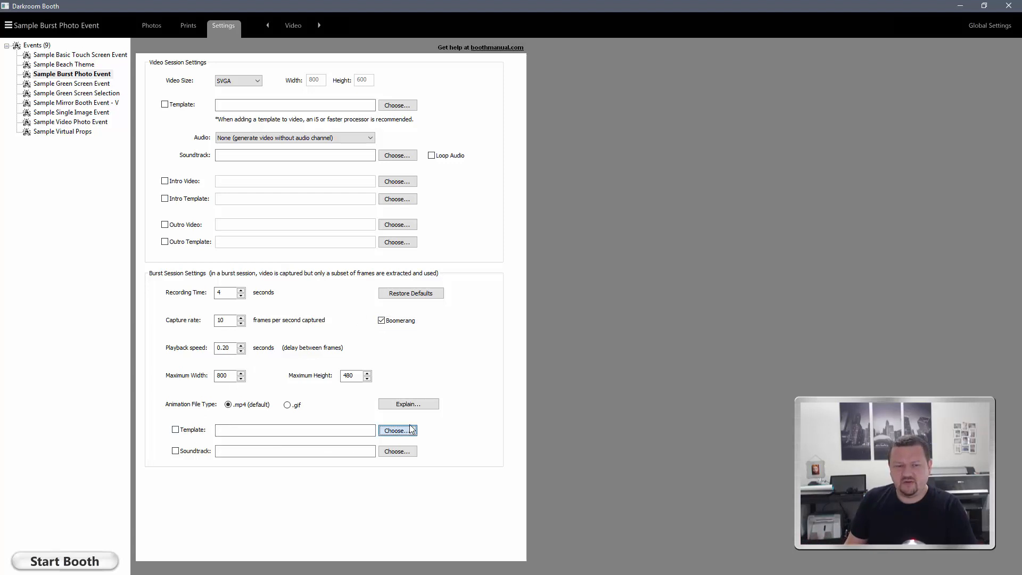
Set the burst animation template to Gram4x6 and start the booth running
click(397, 430)
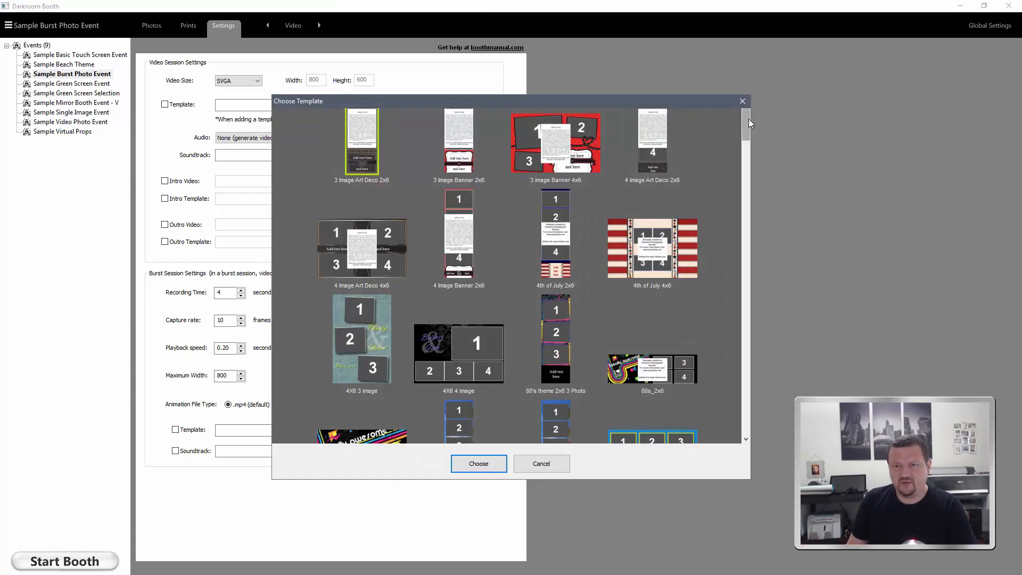
scroll(down, 3)
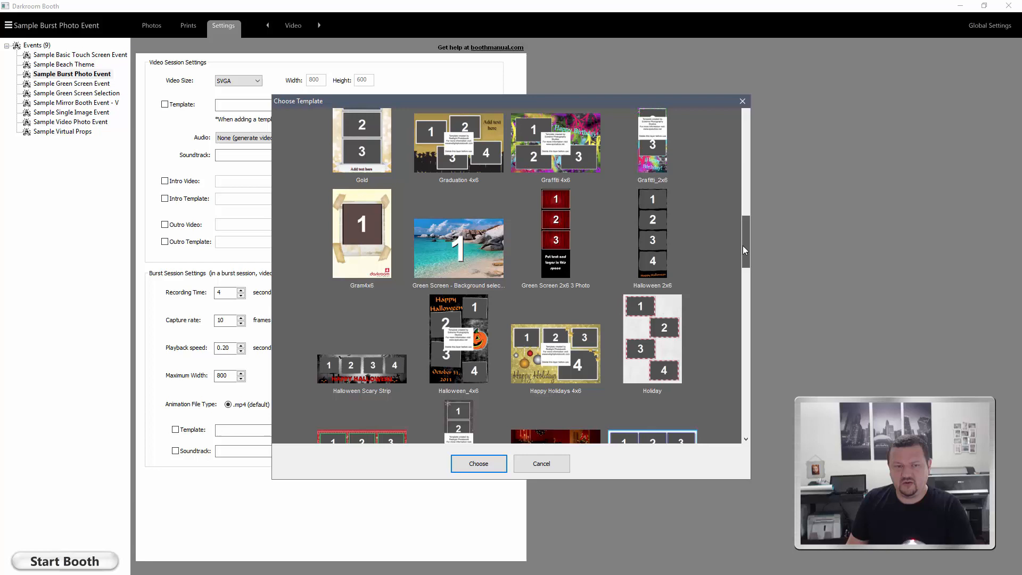
click(361, 233)
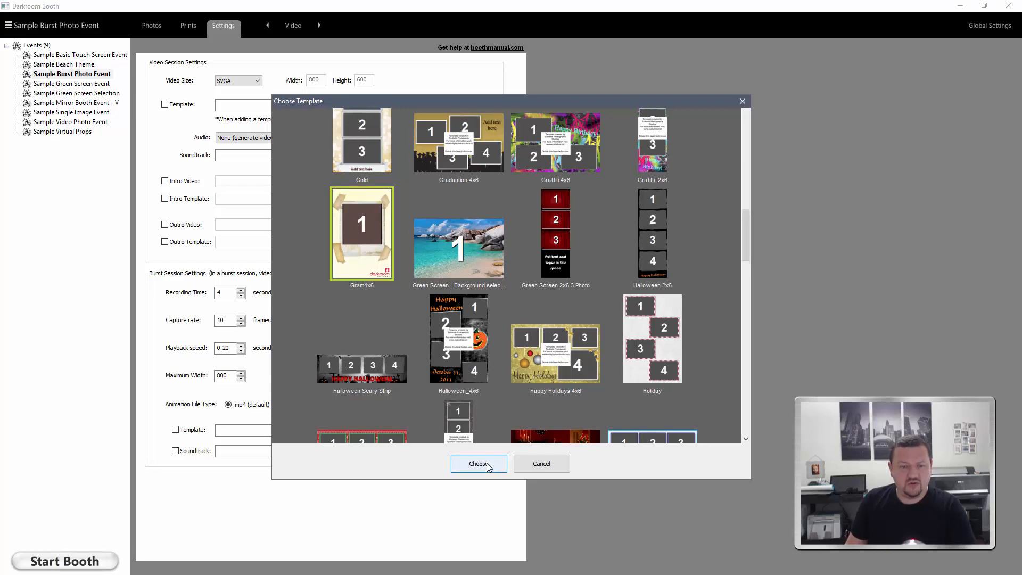
click(479, 464)
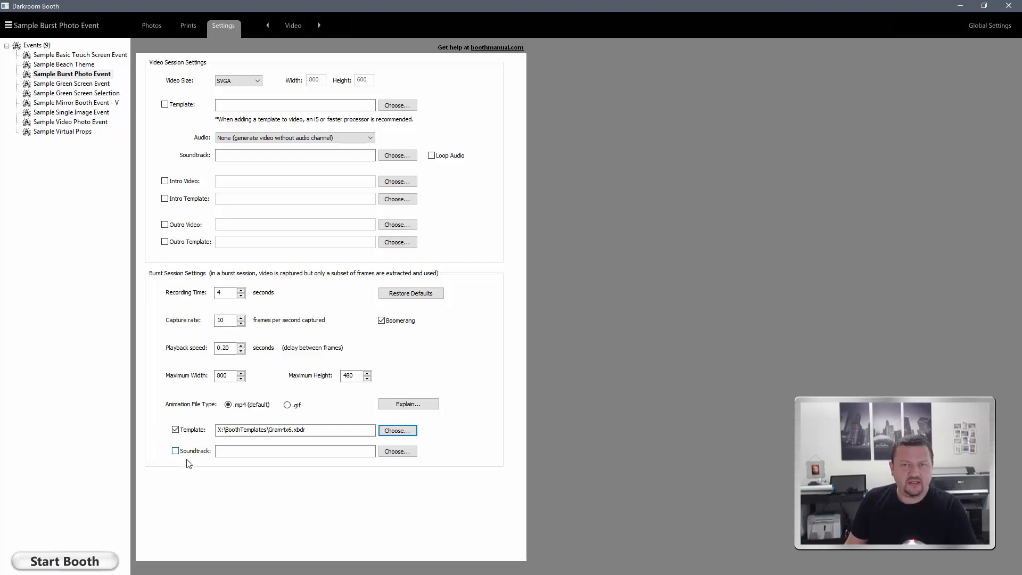
click(64, 561)
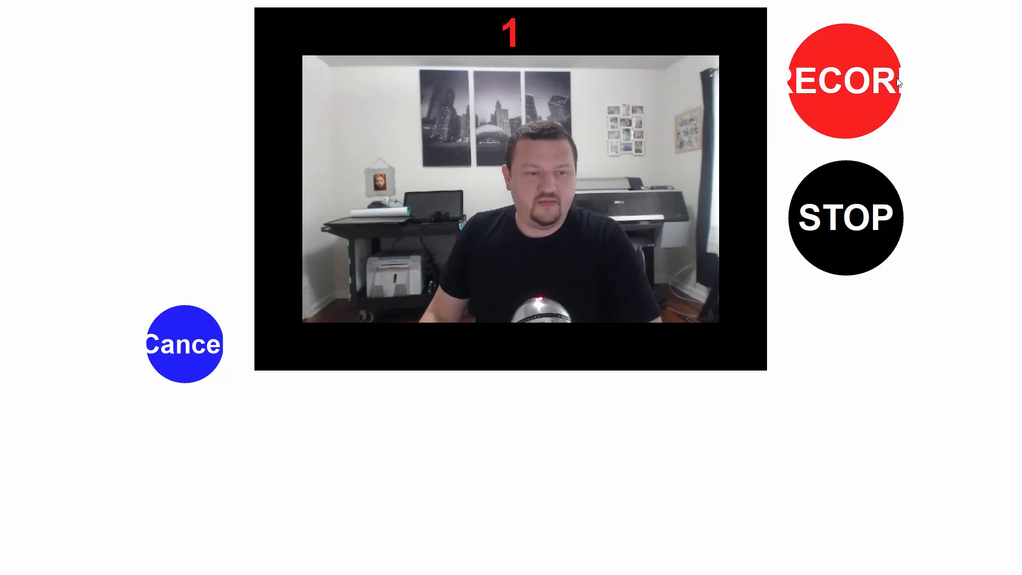